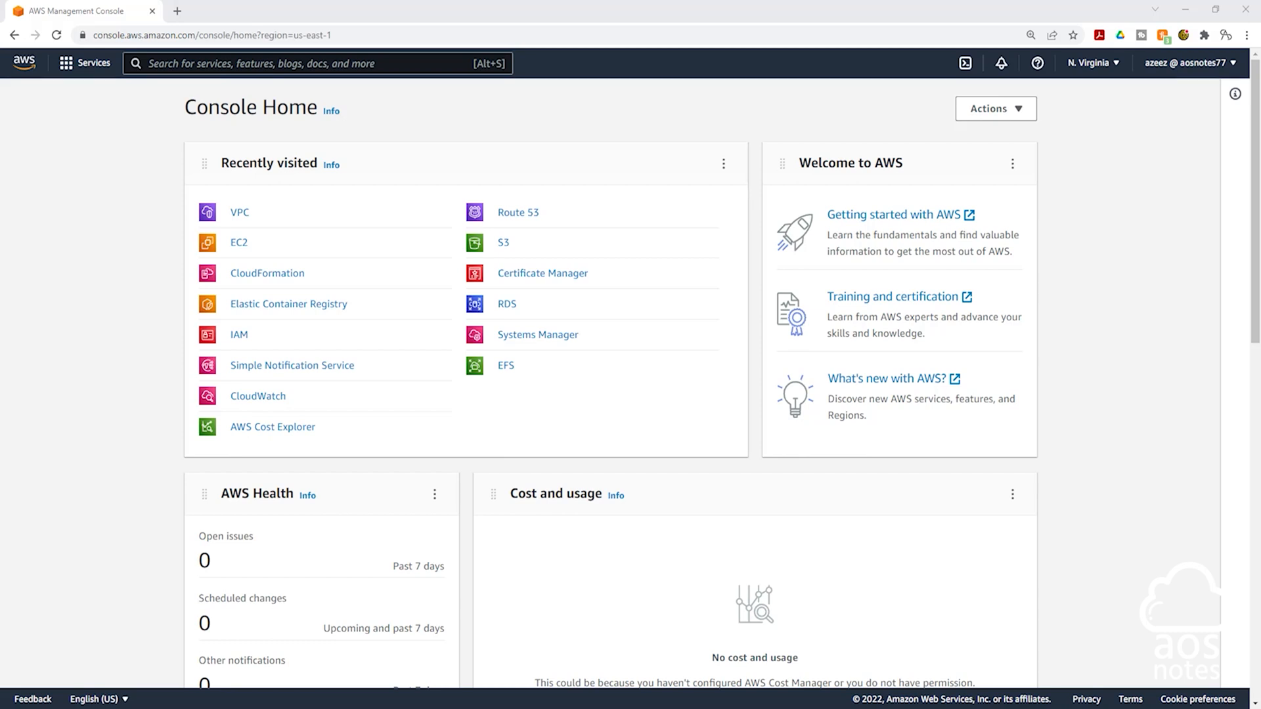
pyautogui.moveTo(153, 187)
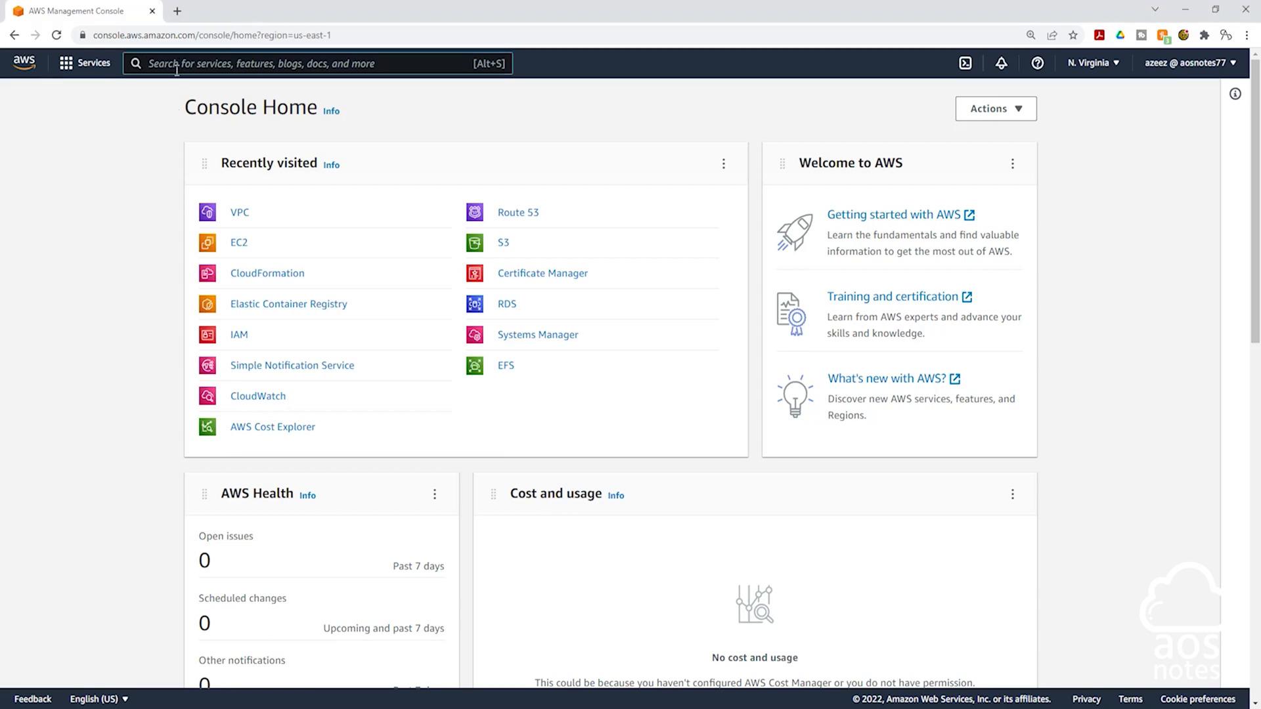
# Step: Search the Services bar for route53 and go to the Route 53 dashboard
pyautogui.write('route53')
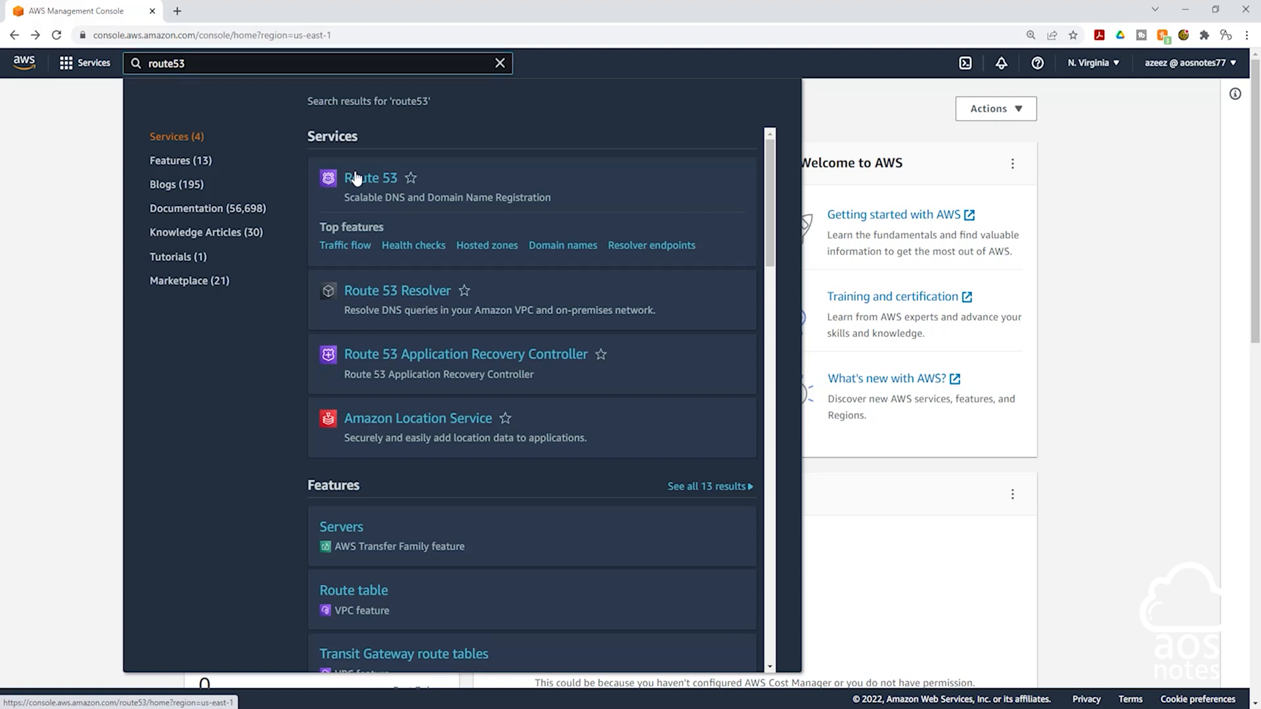
pyautogui.click(369, 178)
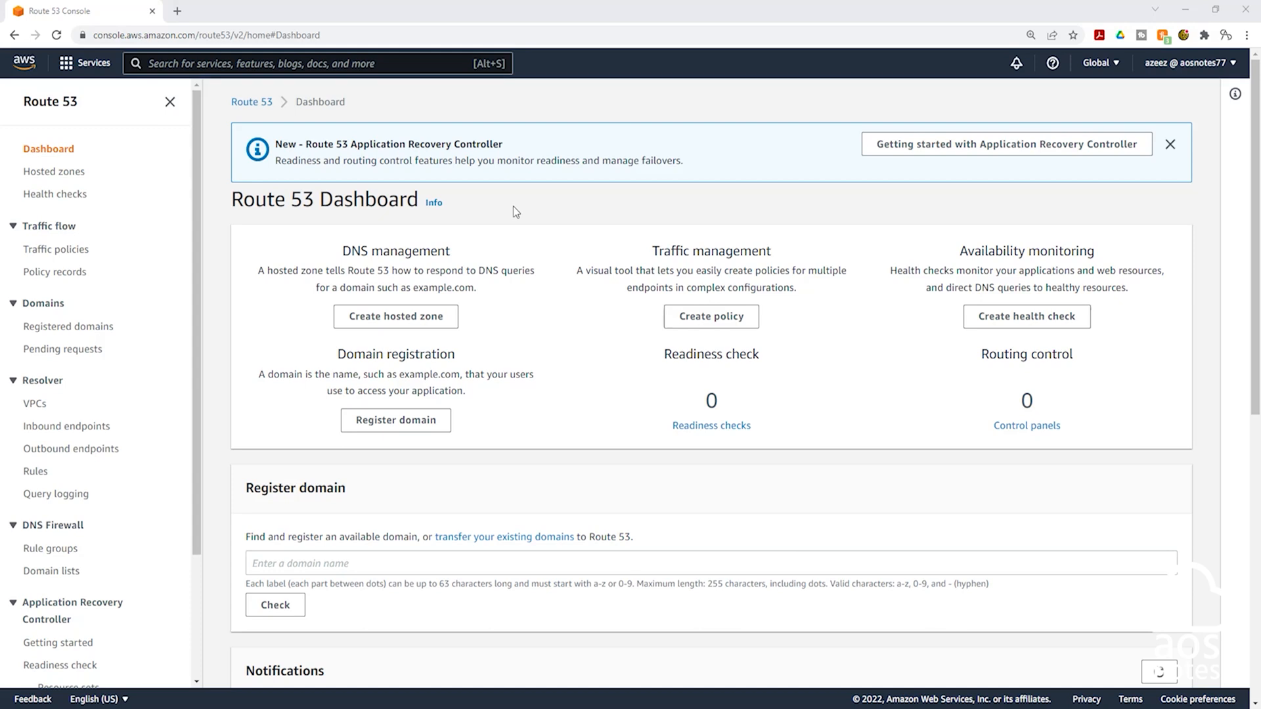
pyautogui.moveTo(323, 506)
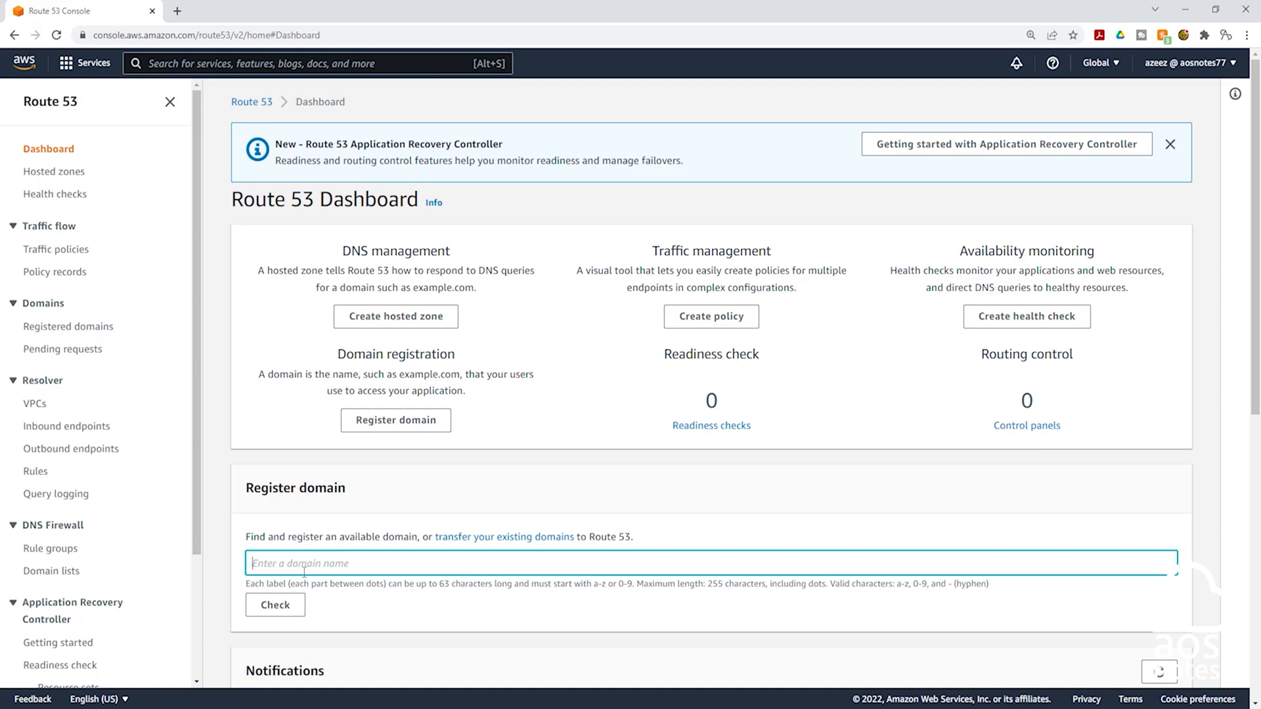
# Step: Check availability of the domain name aosnotes77 from the Register domain box
pyautogui.write('aosnotes77')
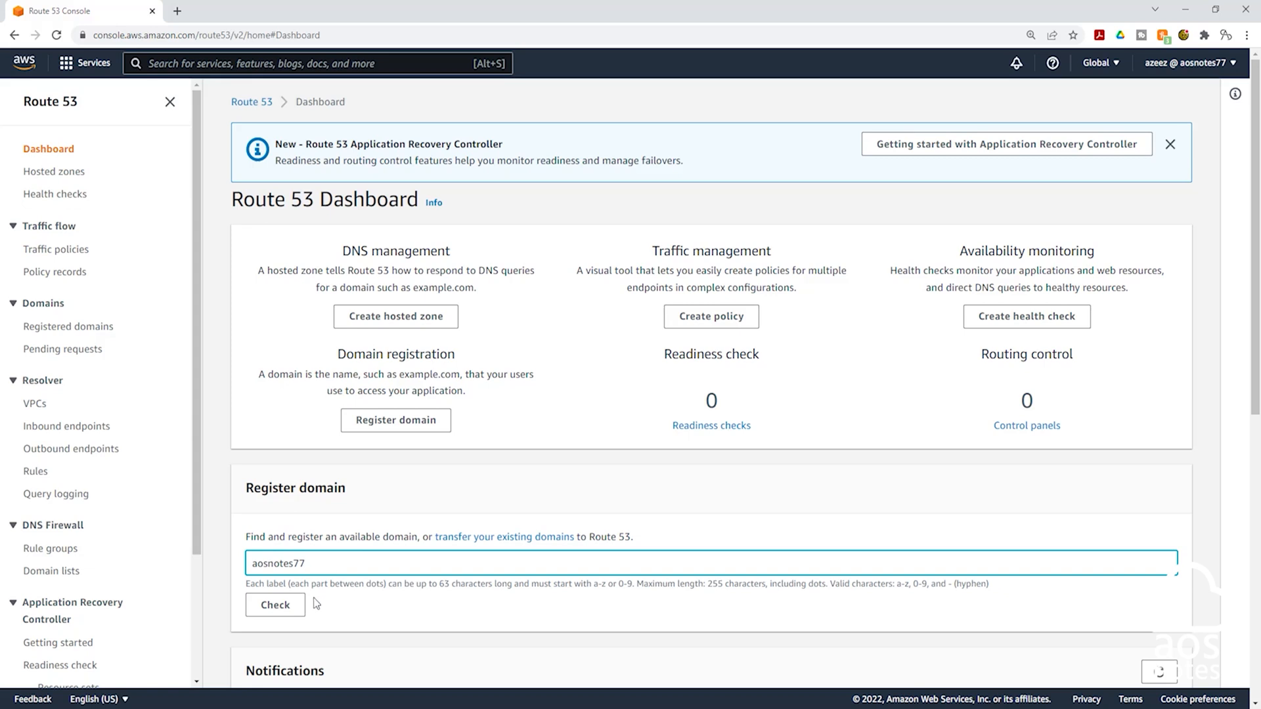
pyautogui.click(276, 605)
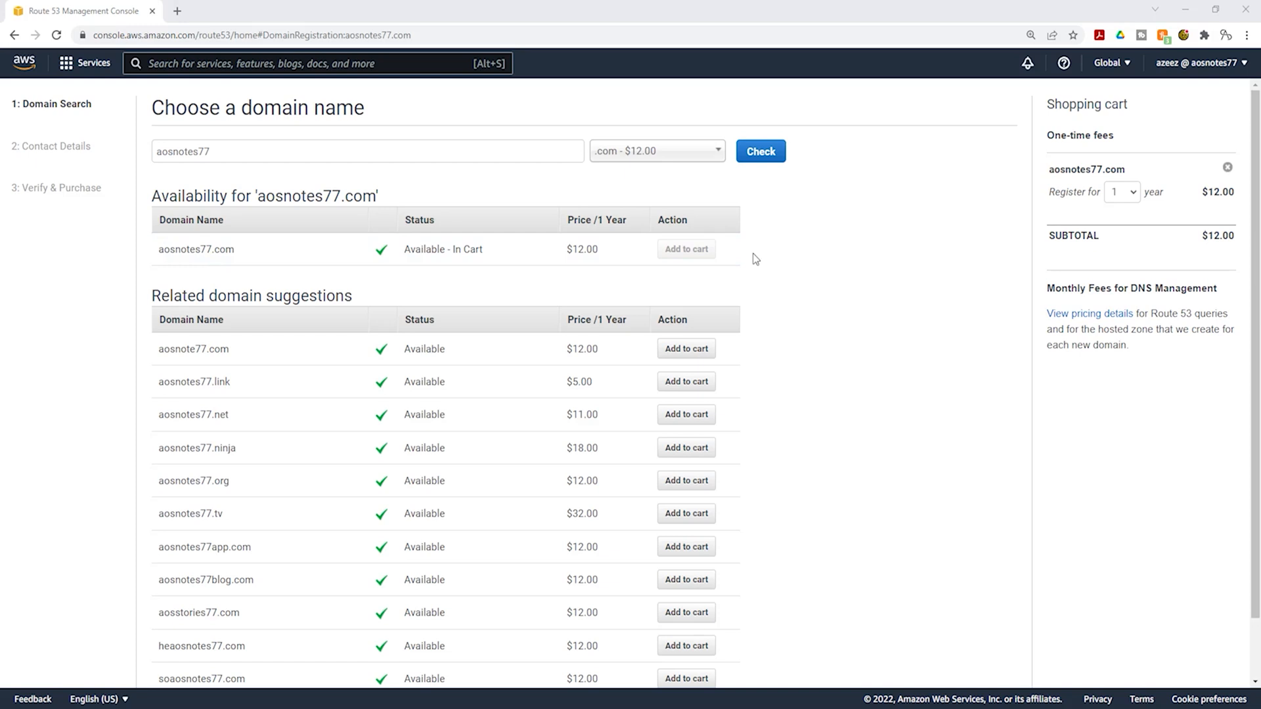
pyautogui.moveTo(1090, 130)
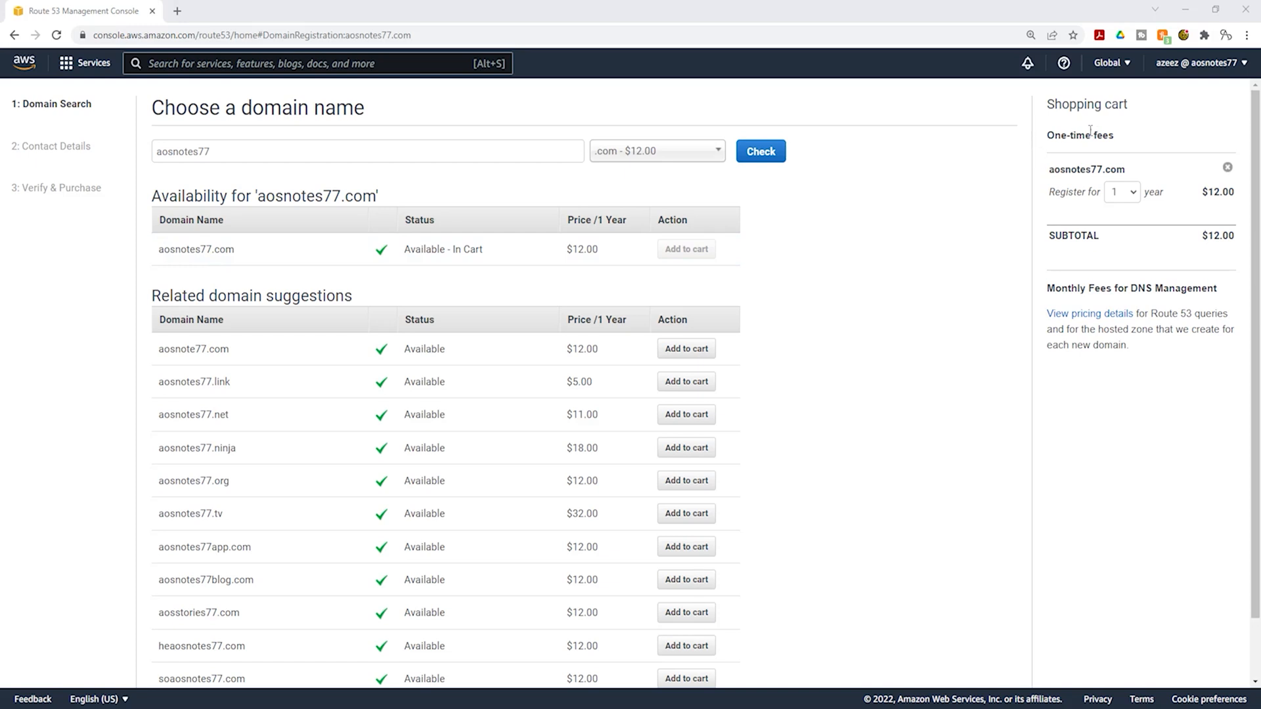
pyautogui.moveTo(1175, 237)
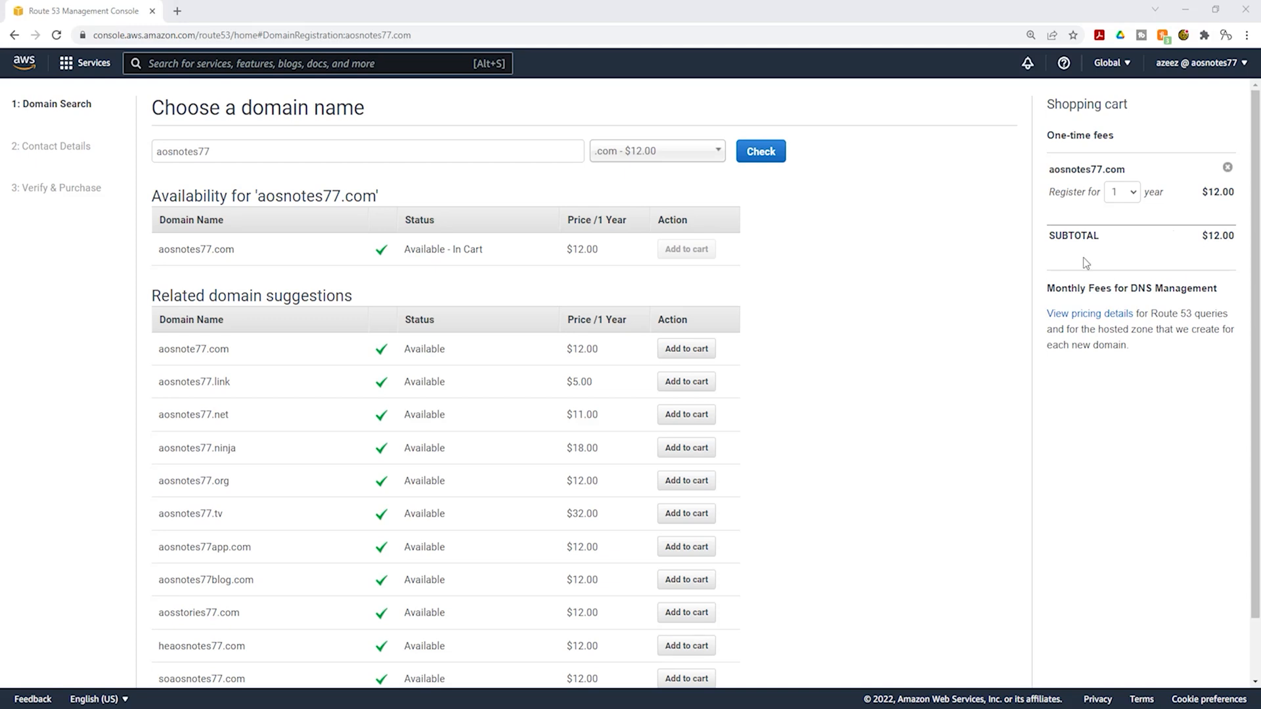
pyautogui.moveTo(1178, 257)
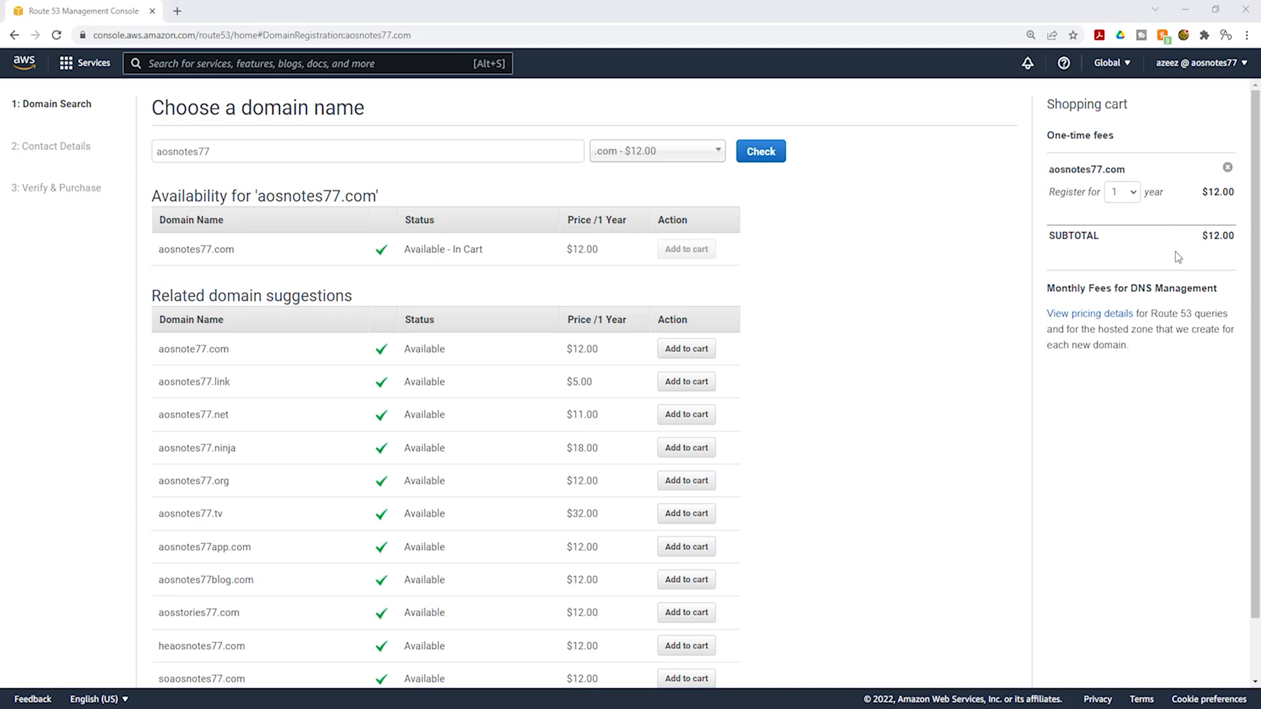
pyautogui.scroll(-3)
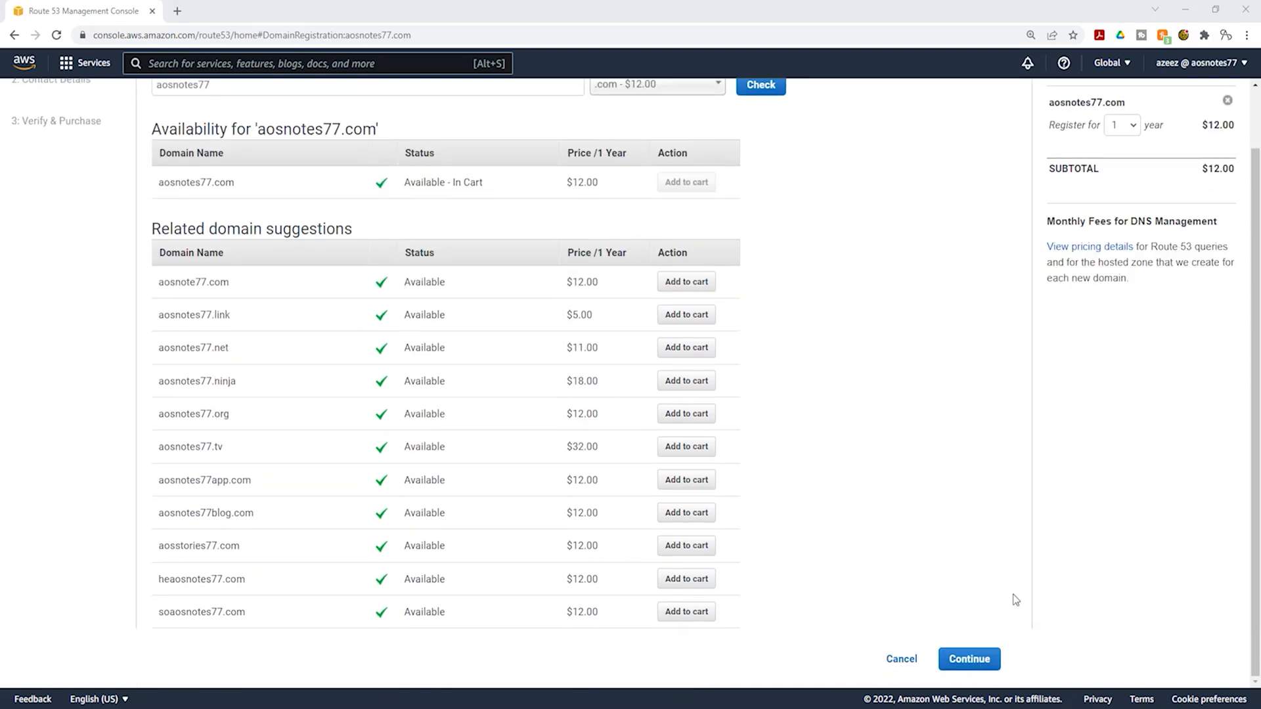
# Step: Continue to Contact Details for aosnotes77.com with registrant contact filled and privacy protection enabled
pyautogui.click(968, 659)
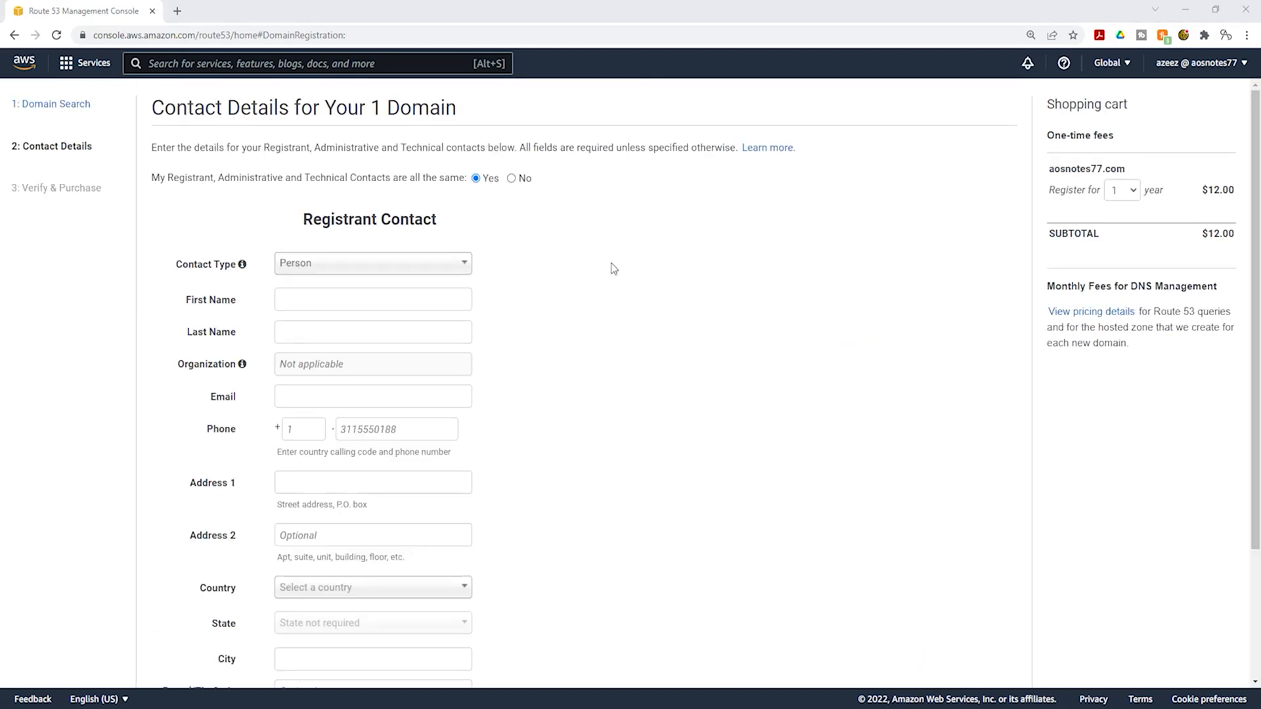
pyautogui.scroll(-3)
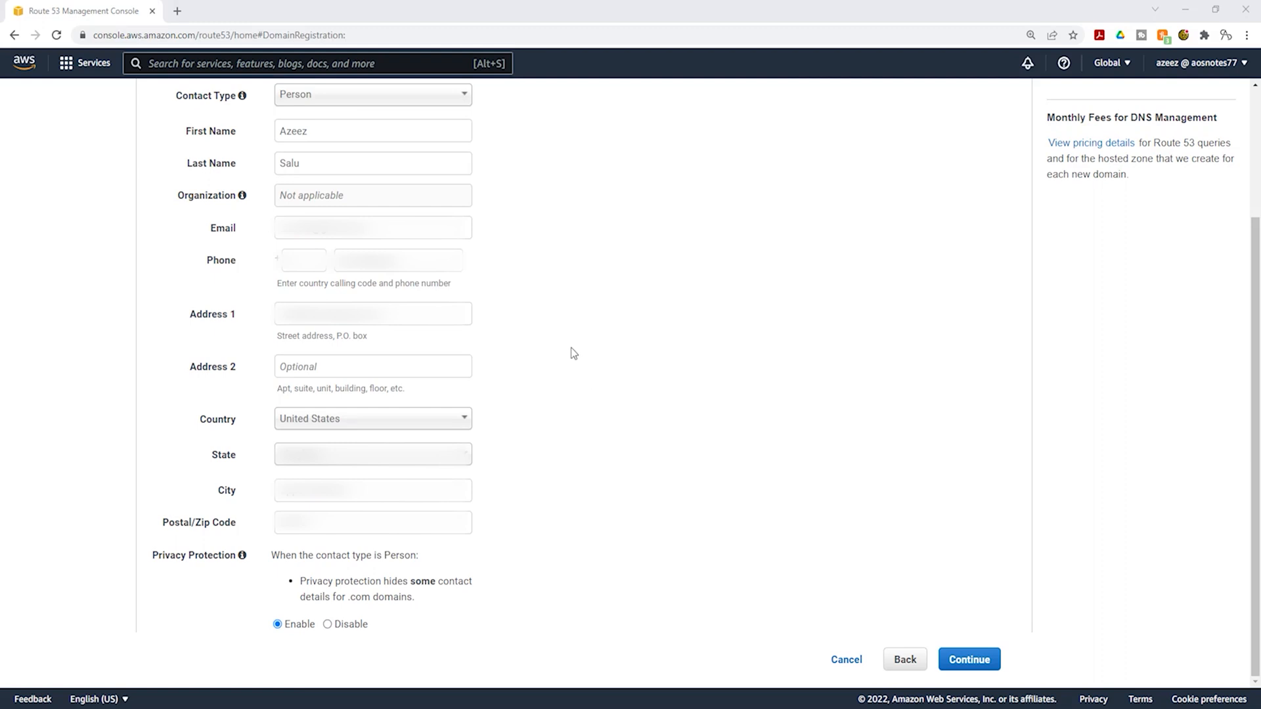
pyautogui.moveTo(222, 568)
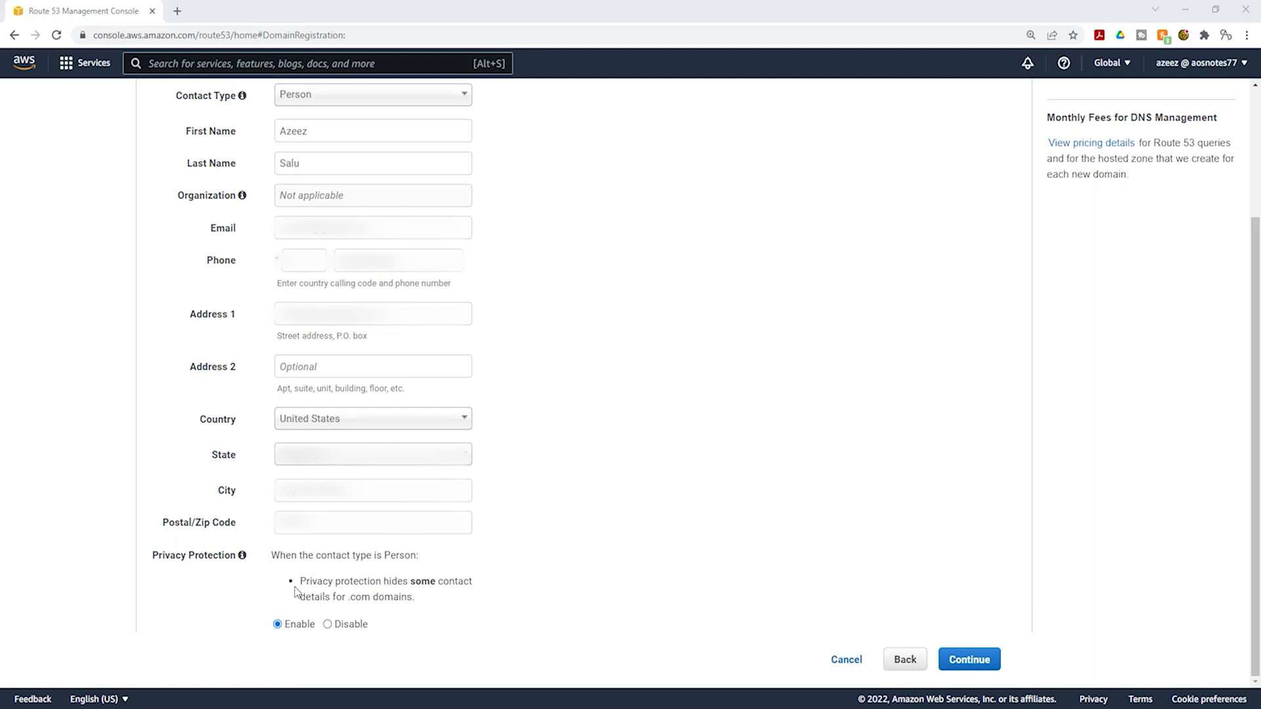
pyautogui.moveTo(459, 600)
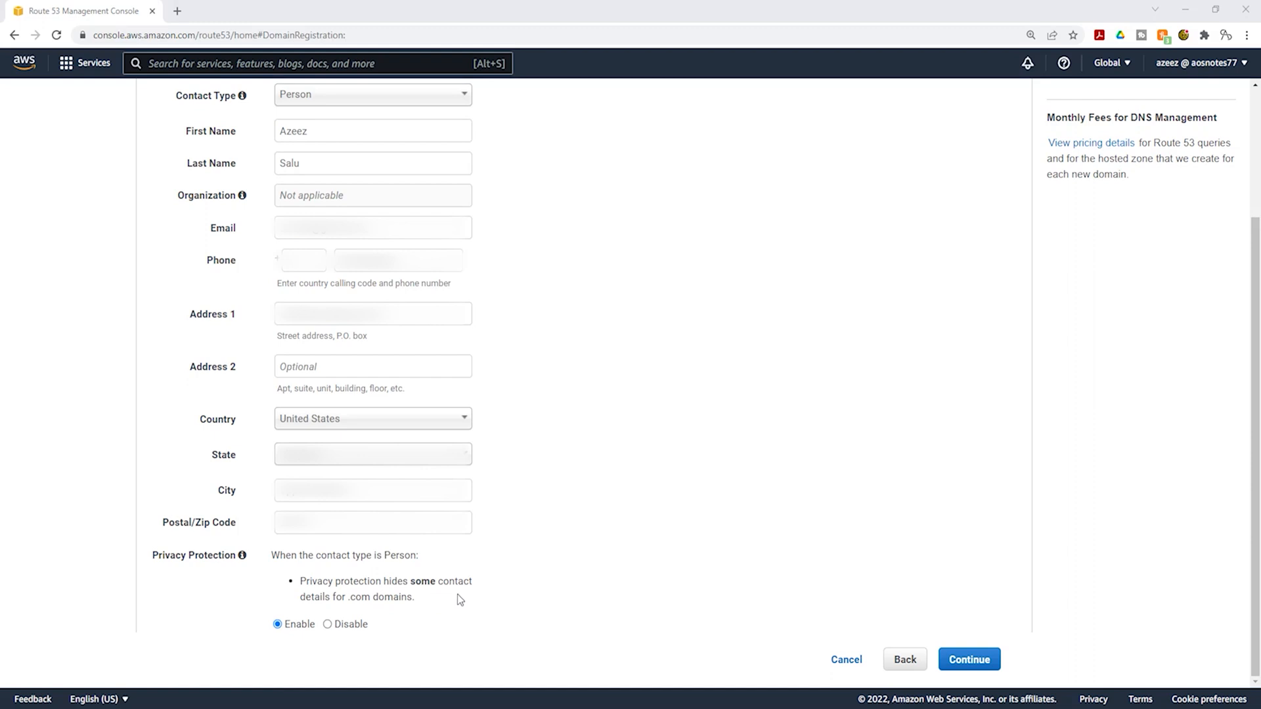
# Step: Agree to the registration agreement and complete the order for aosnotes77.com with auto-renew enabled
pyautogui.click(968, 660)
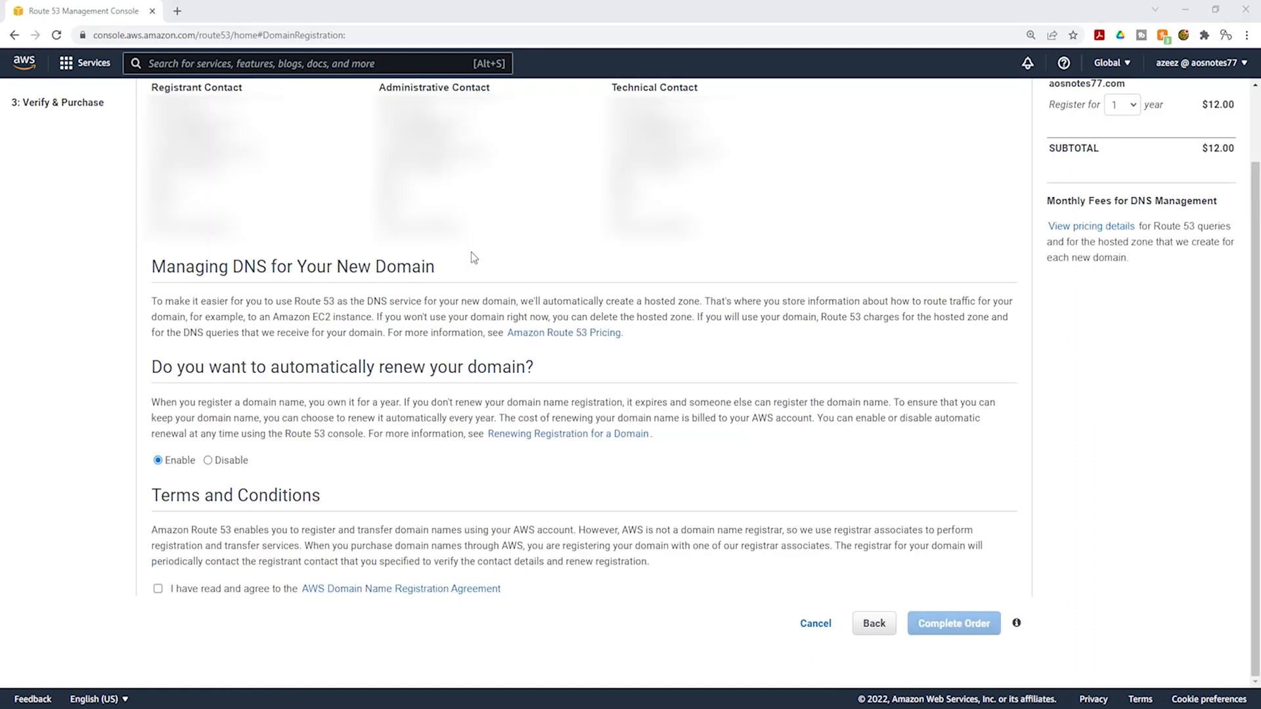
pyautogui.moveTo(506, 251)
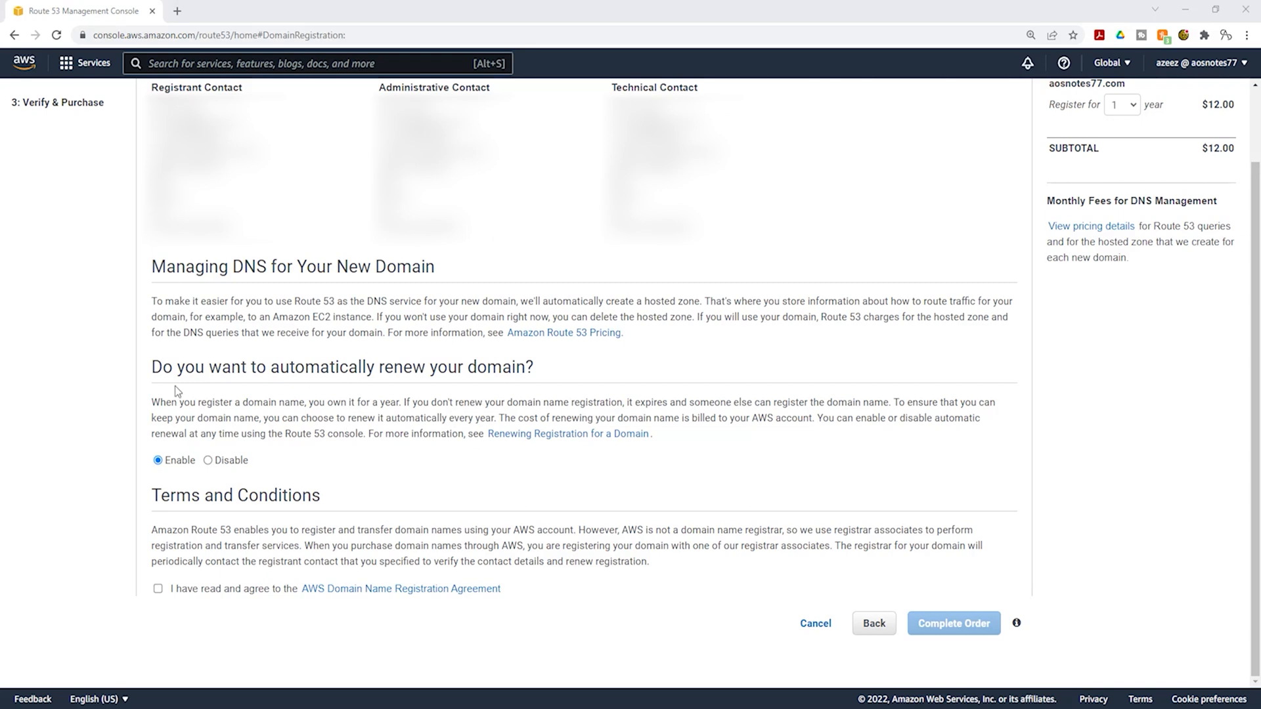
pyautogui.moveTo(359, 386)
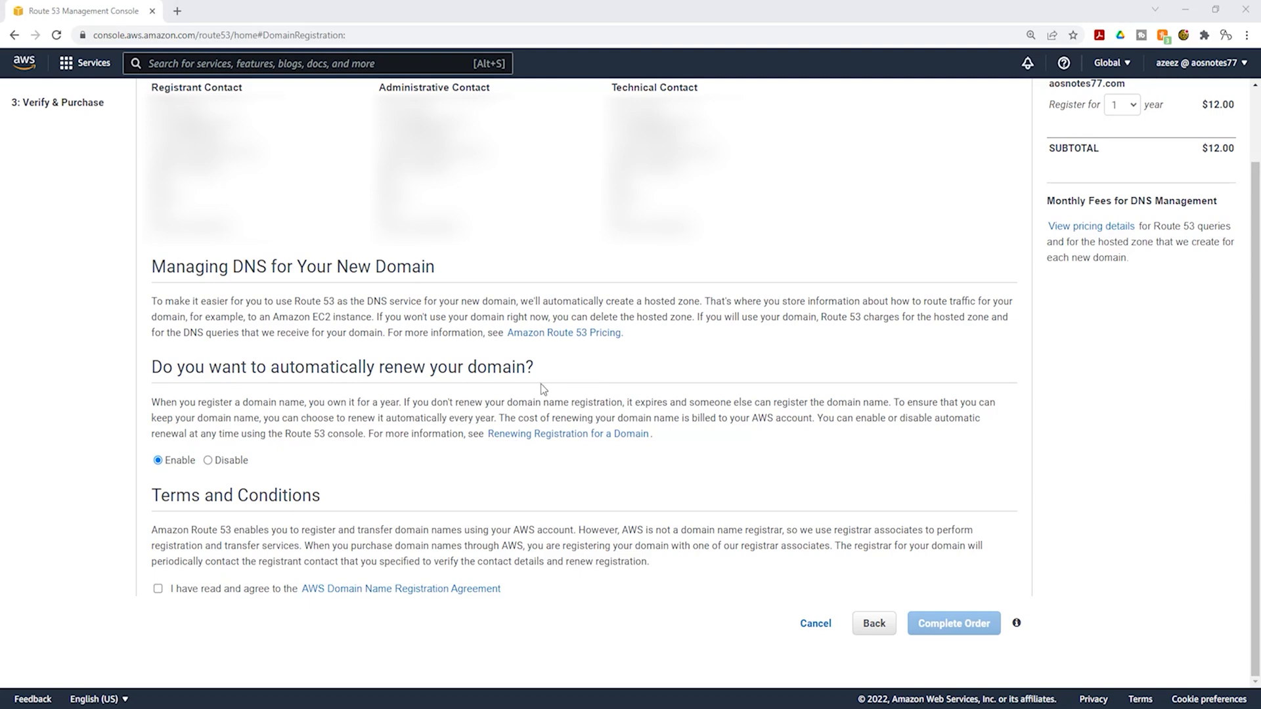
pyautogui.moveTo(173, 480)
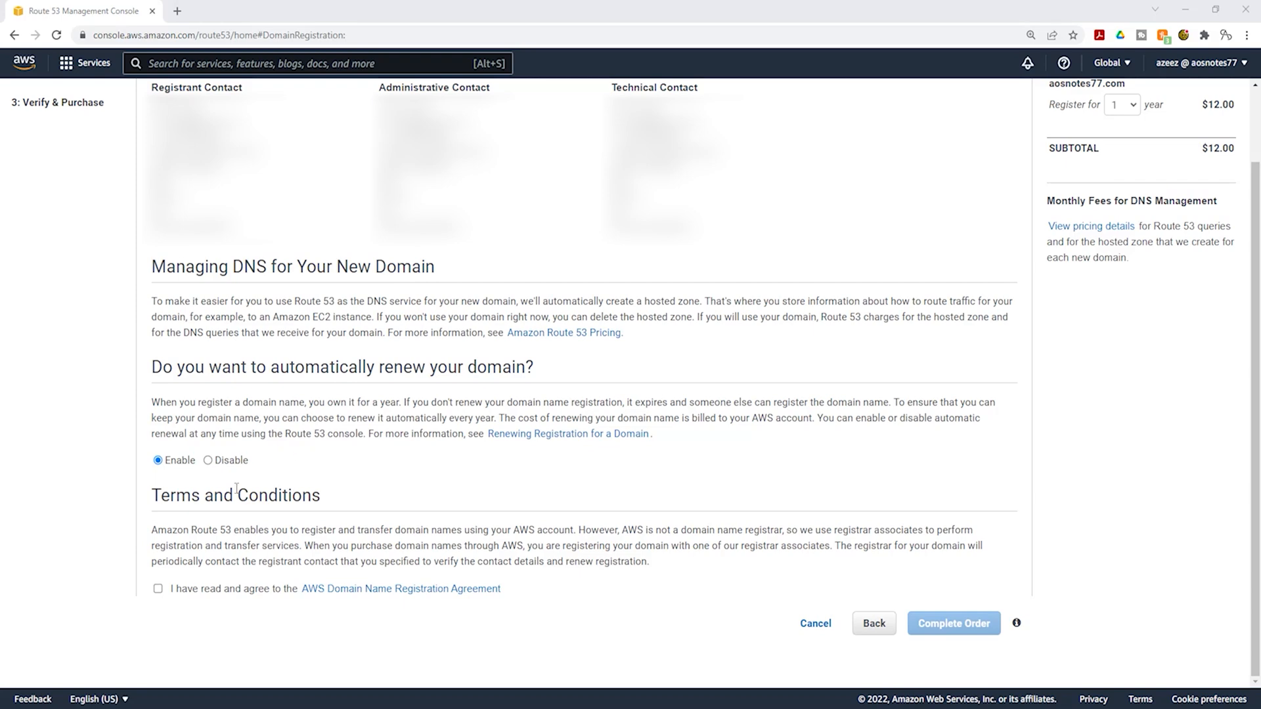
pyautogui.moveTo(229, 513)
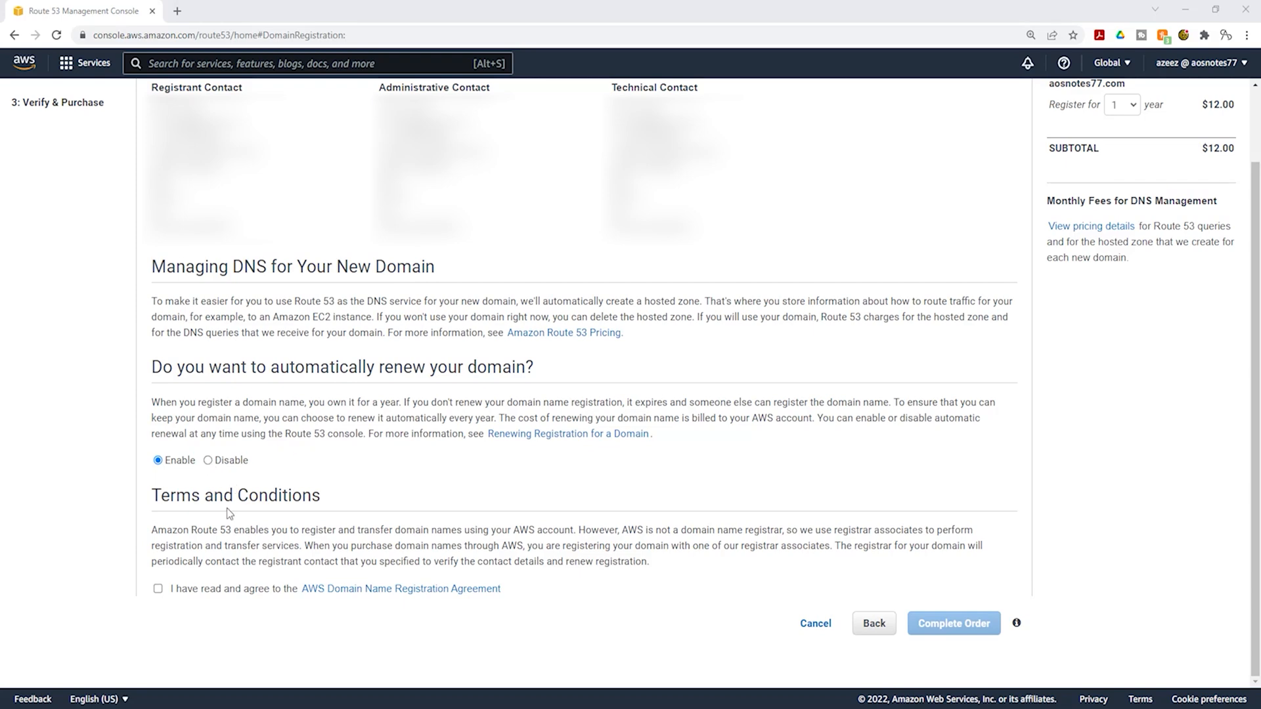
pyautogui.moveTo(170, 607)
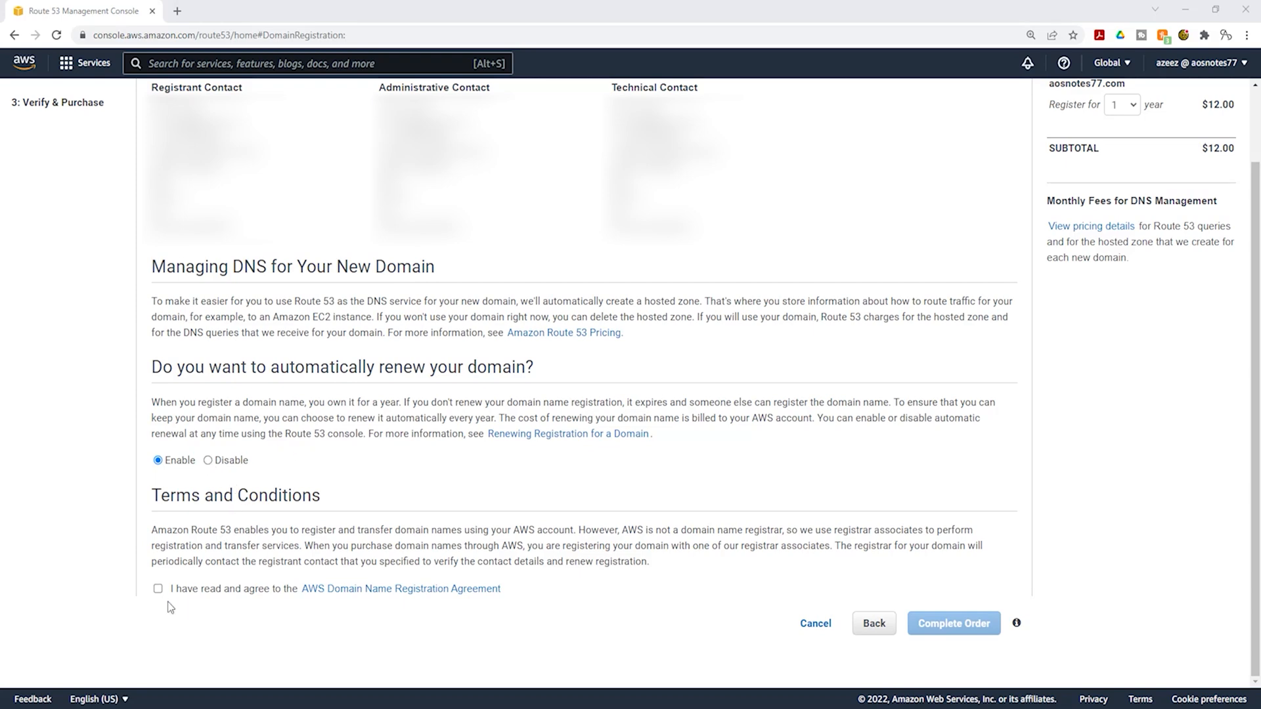
pyautogui.click(157, 589)
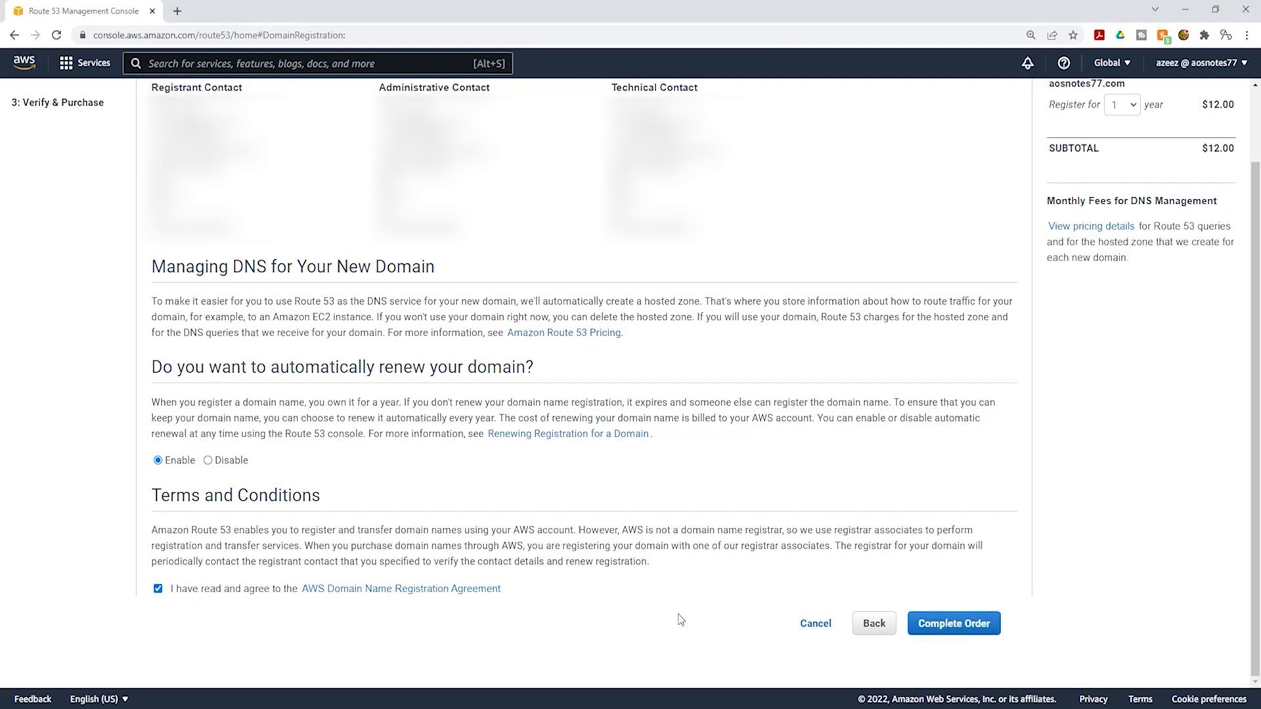
pyautogui.click(953, 623)
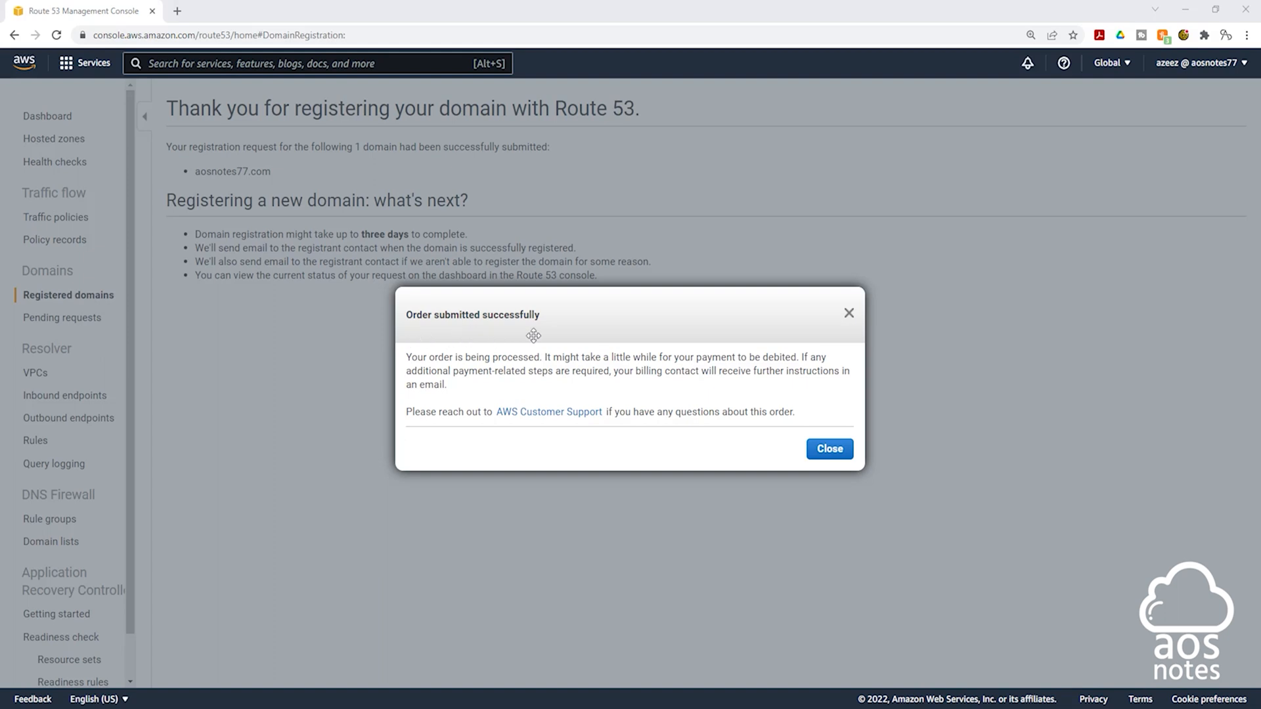
# Step: Close the Order submitted dialog and view Pending requests showing aosnotes77.com in progress
pyautogui.click(829, 448)
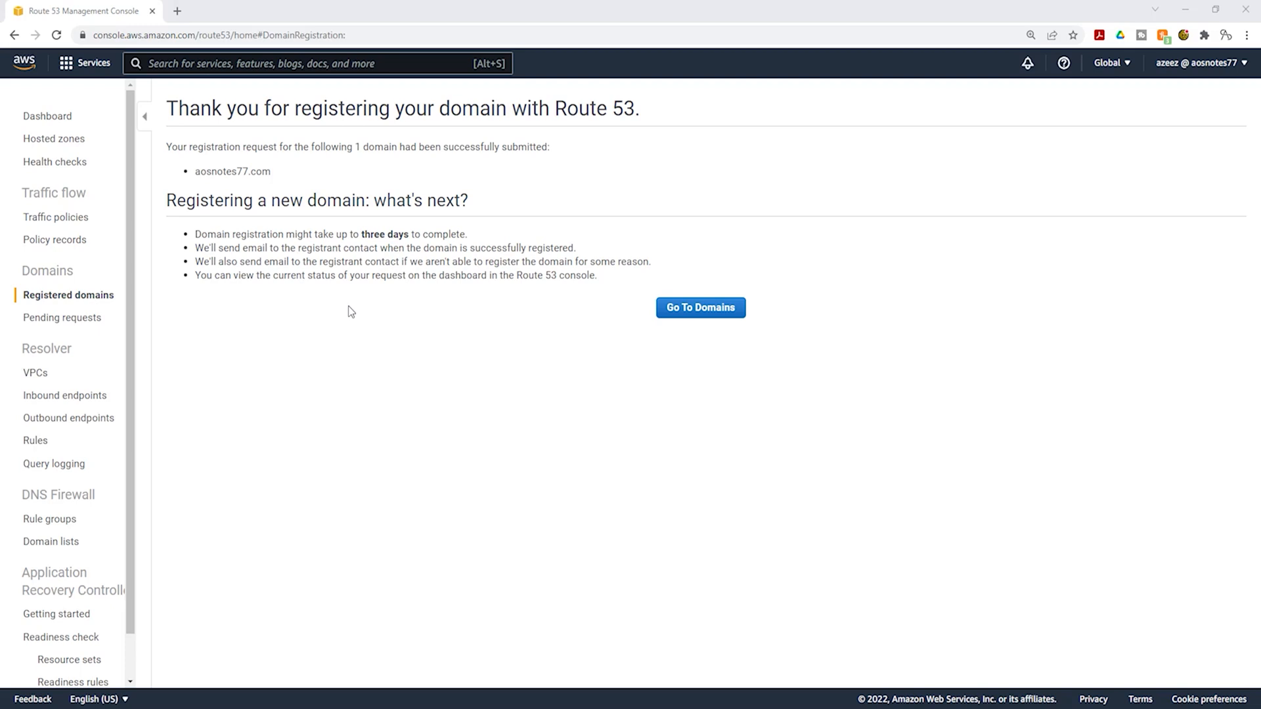
pyautogui.moveTo(362, 314)
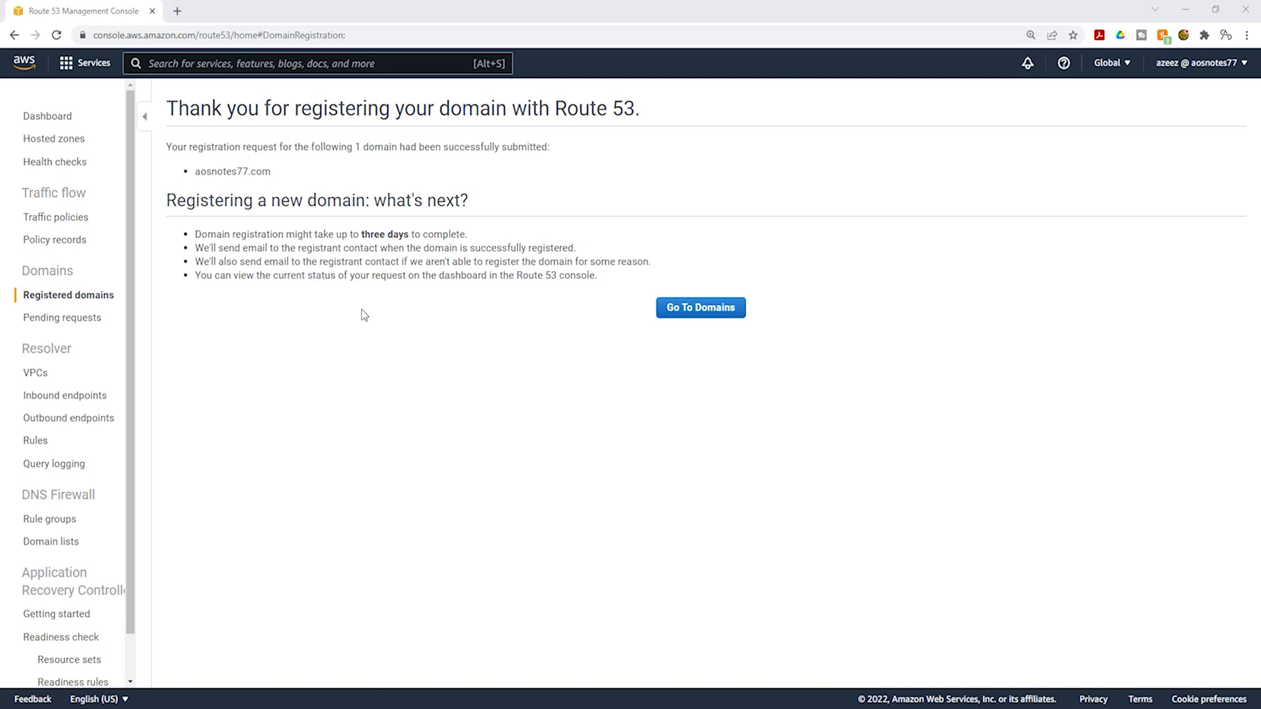
pyautogui.moveTo(294, 325)
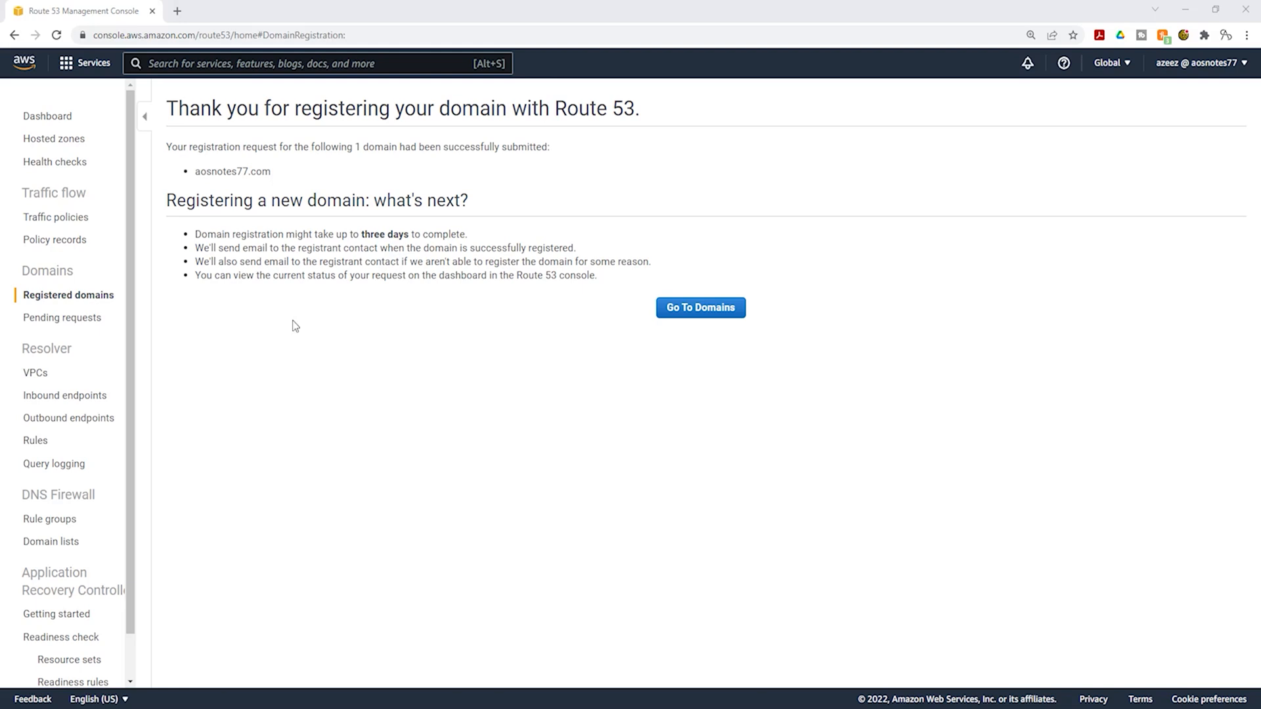
pyautogui.moveTo(265, 331)
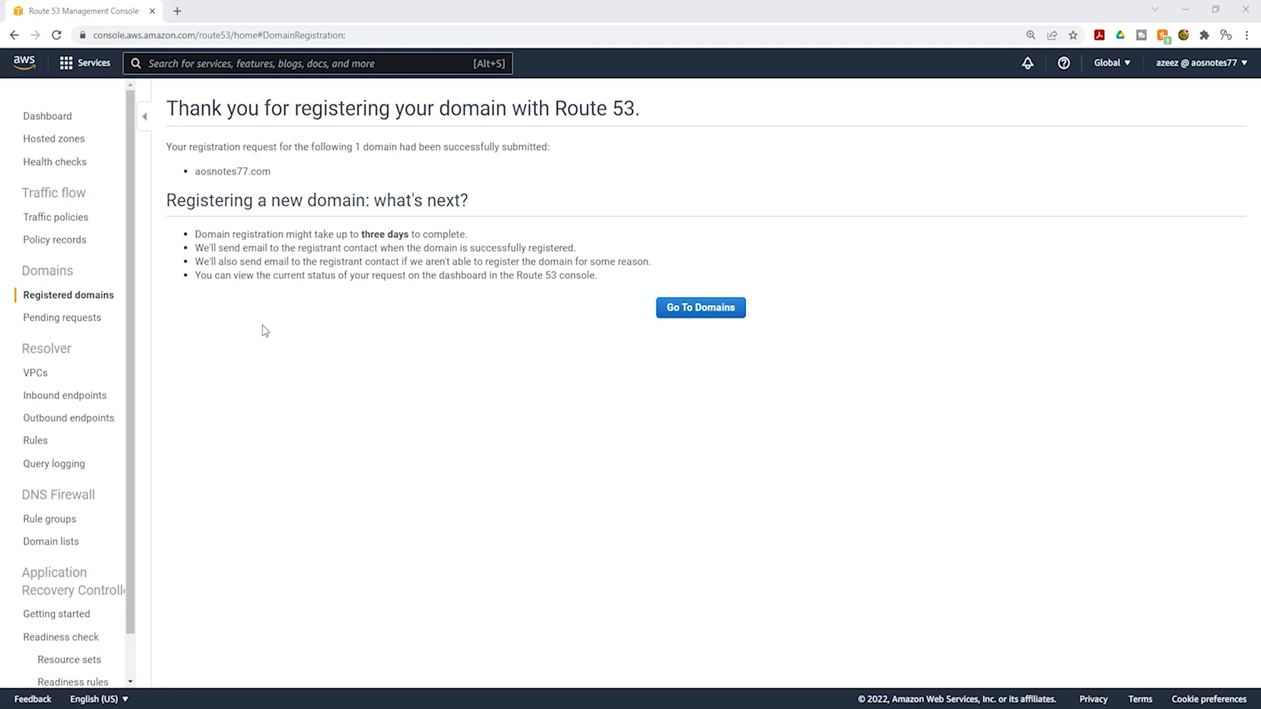
pyautogui.click(62, 316)
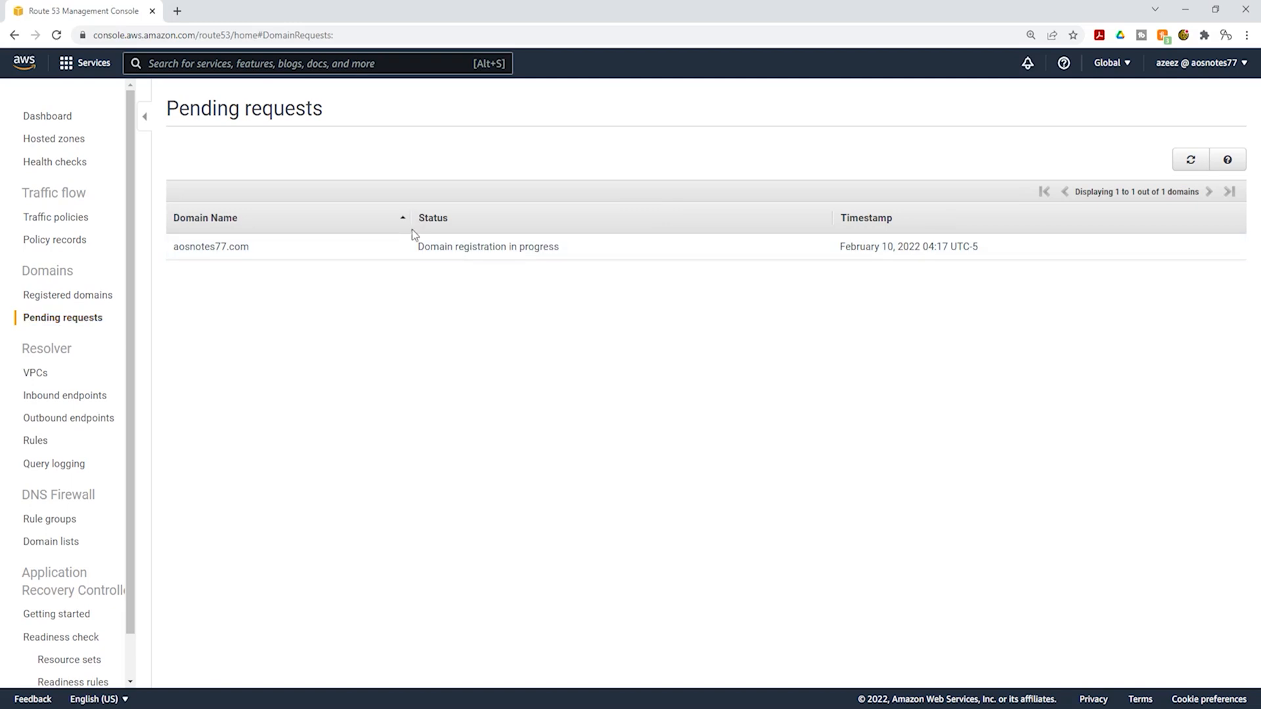
pyautogui.moveTo(575, 281)
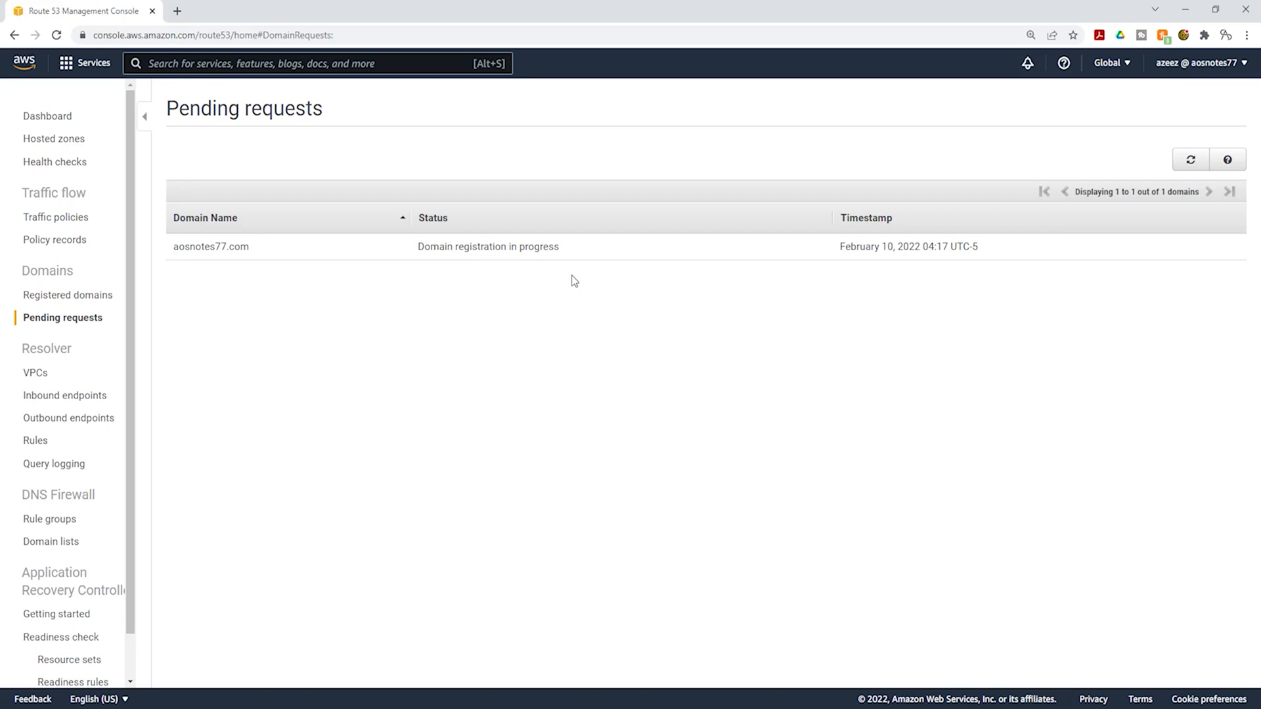
# Step: Refresh Pending requests until aosnotes77.com no longer appears in the list
pyautogui.click(1189, 158)
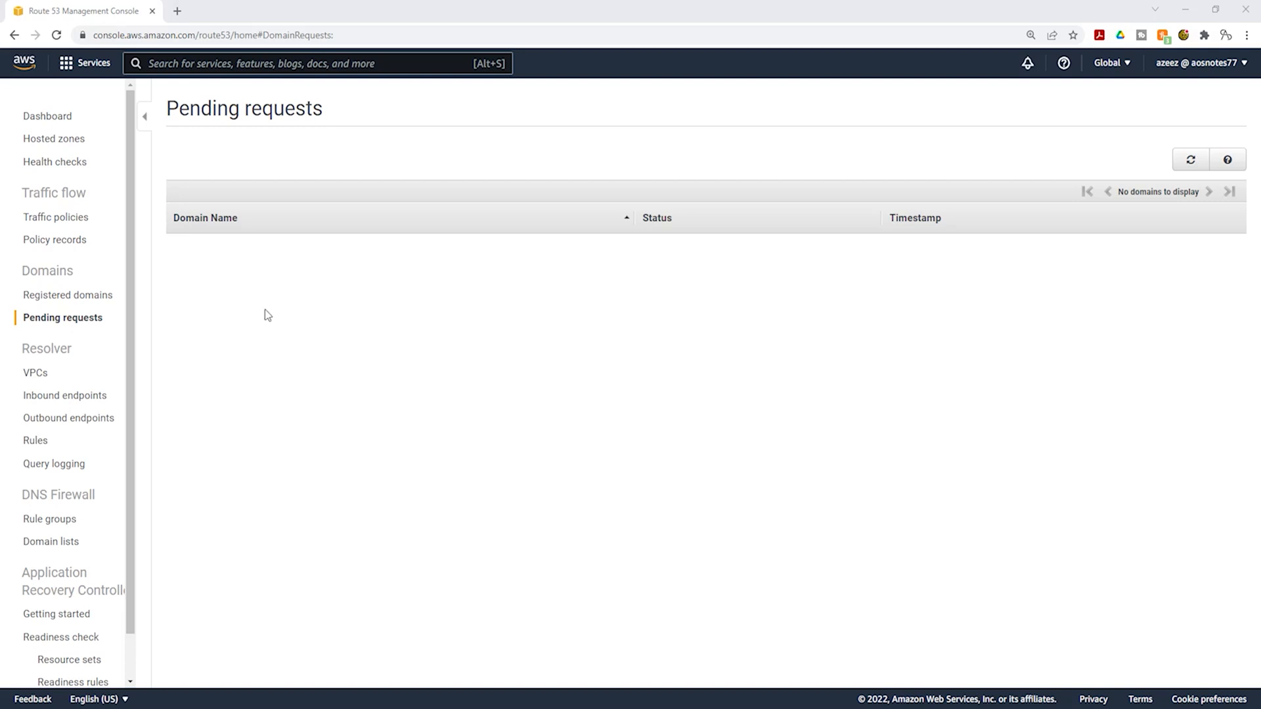
pyautogui.moveTo(79, 333)
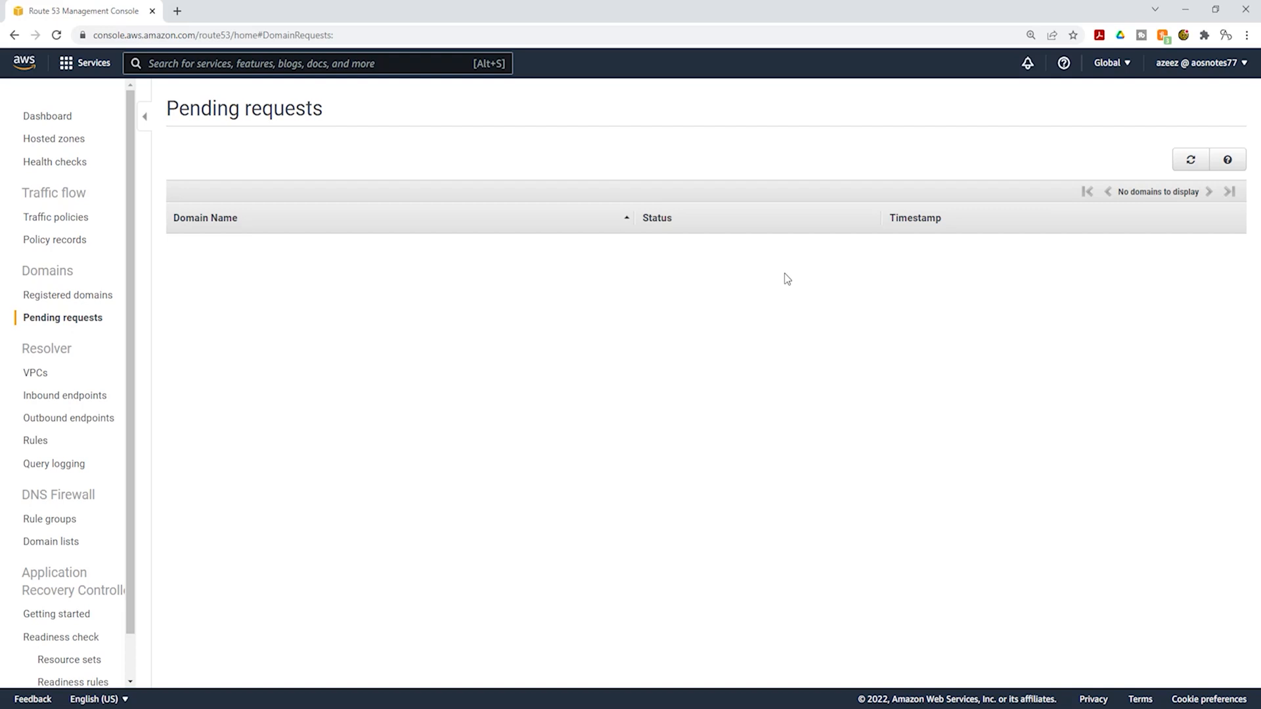
pyautogui.moveTo(186, 322)
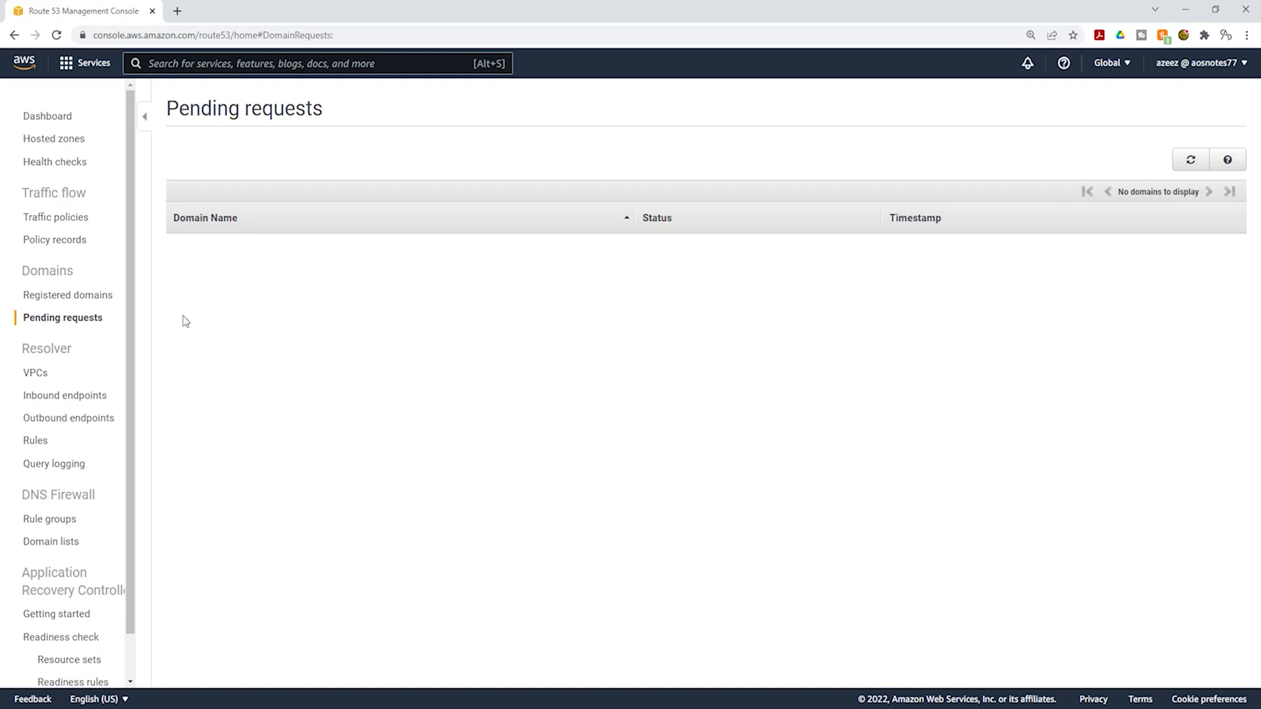
# Step: View Registered domains listing aosnotes77.com, auto-renew on, expiring February 10, 2023
pyautogui.click(67, 295)
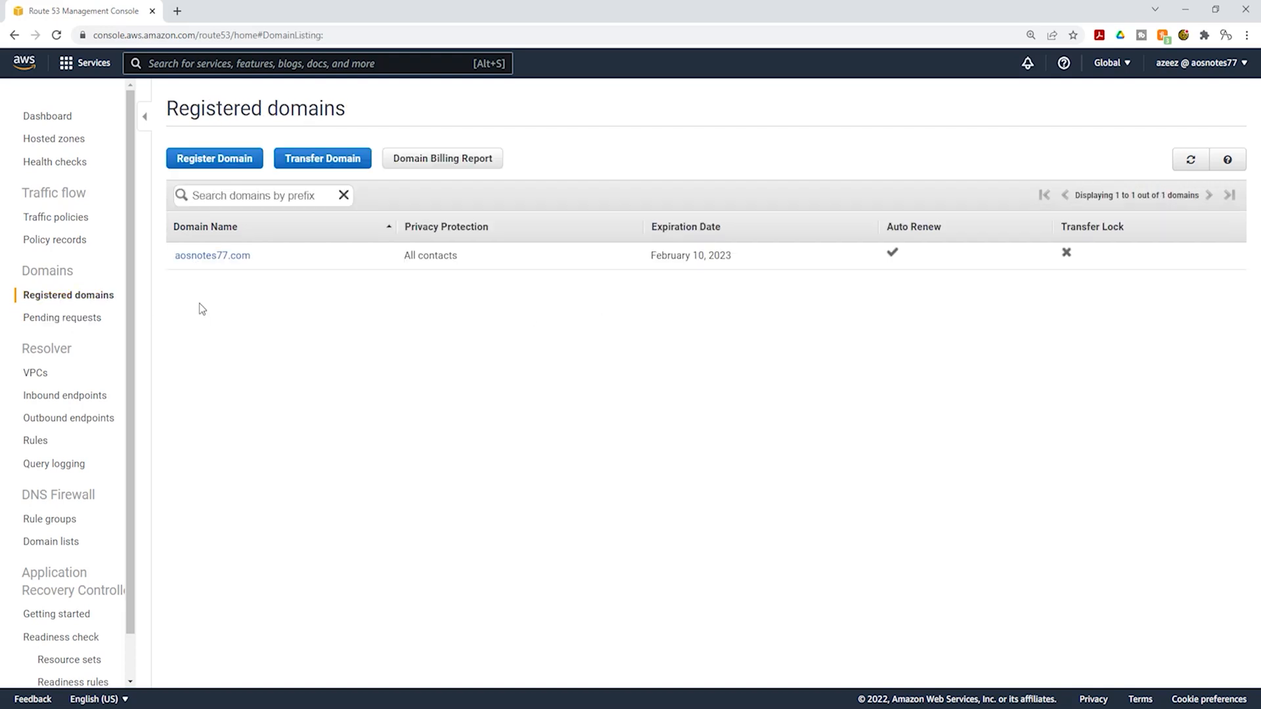
pyautogui.moveTo(311, 291)
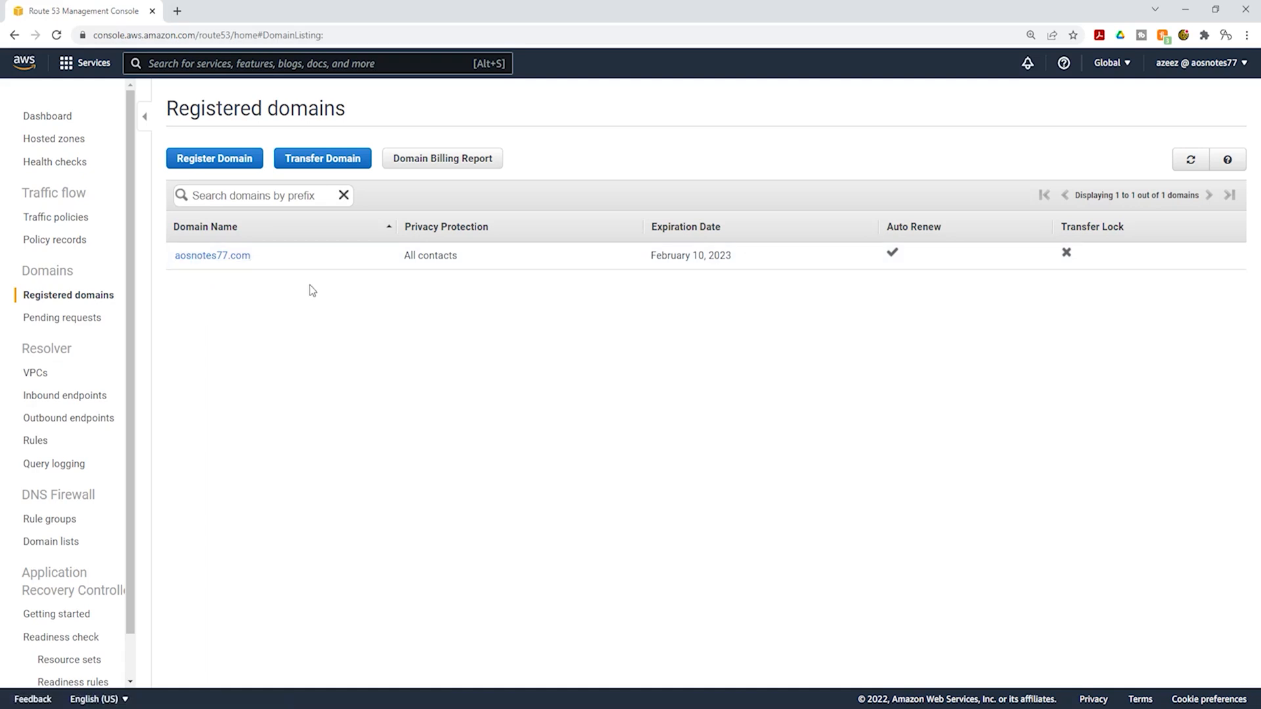
pyautogui.moveTo(202, 276)
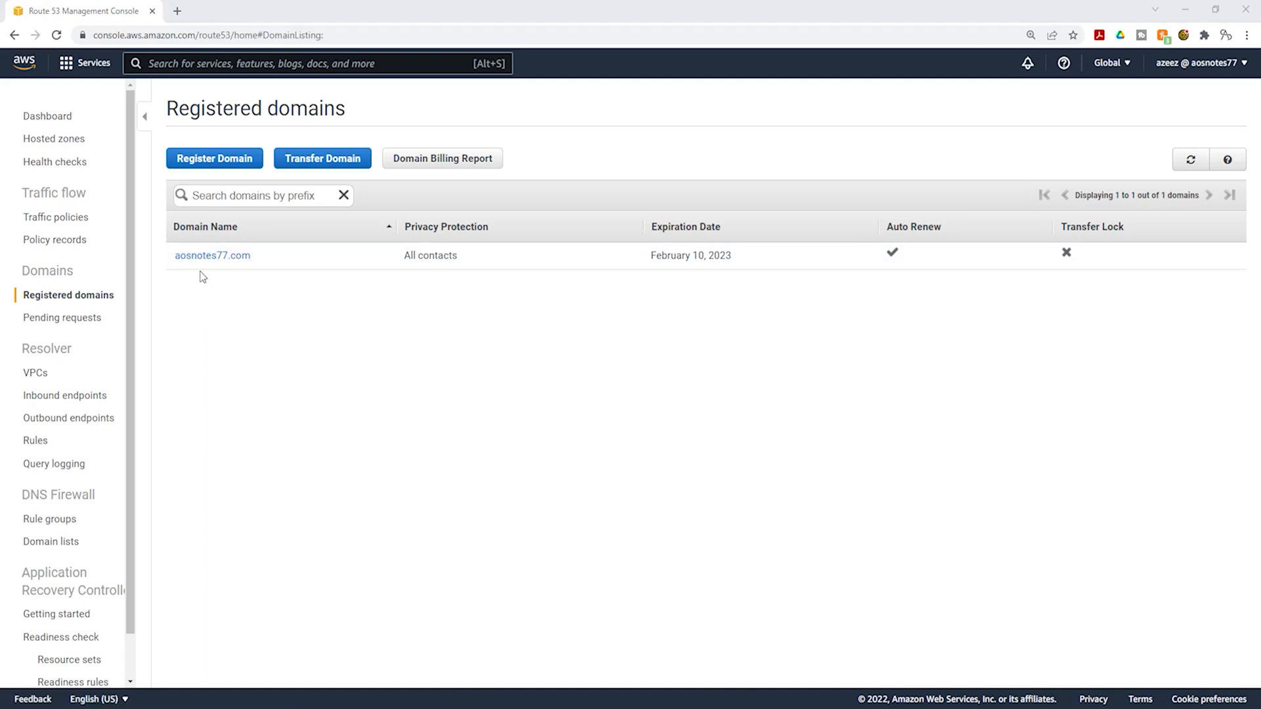